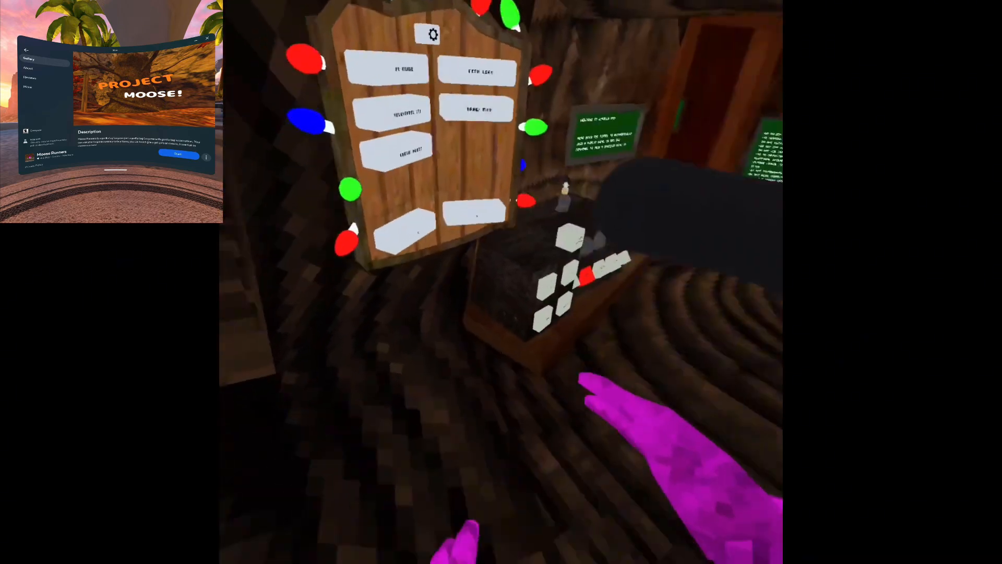
{"action": "mouse_move", "coordinate": [501, 282]}
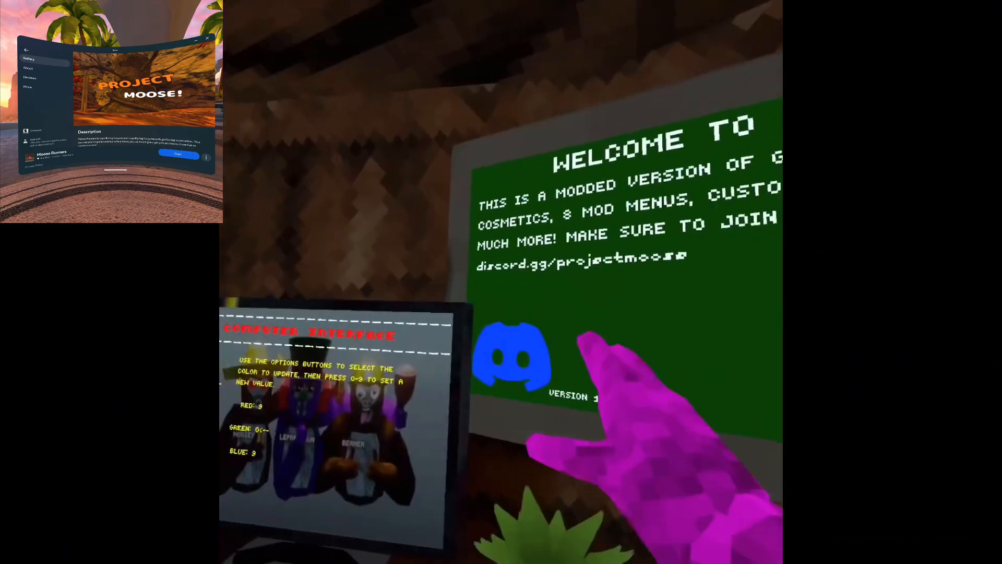
{"action": "mouse_move", "coordinate": [501, 281]}
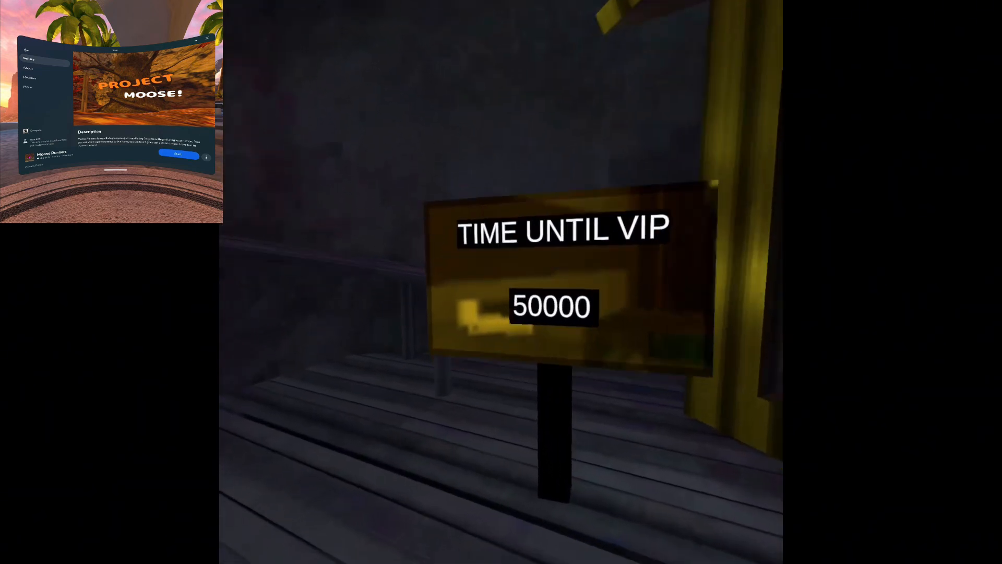
{"action": "mouse_move", "coordinate": [500, 282]}
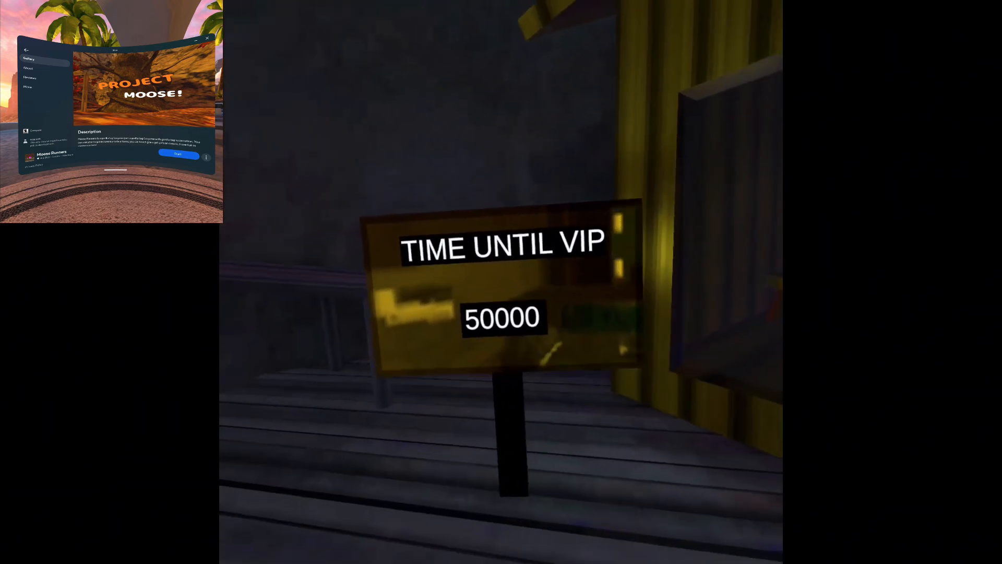